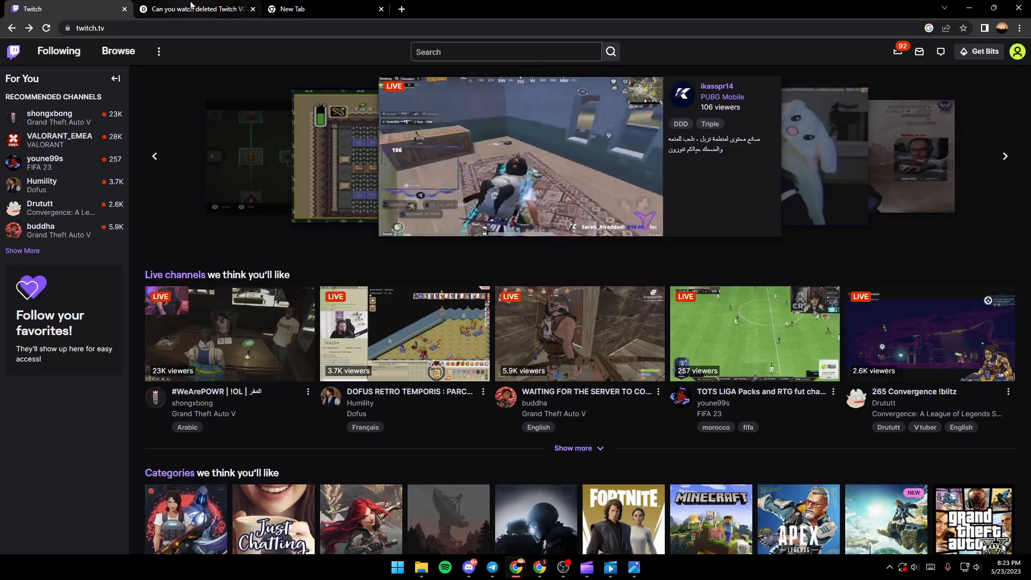
- Switch to the 'Can you watch deleted Twitch VODs?' article tab
click(191, 8)
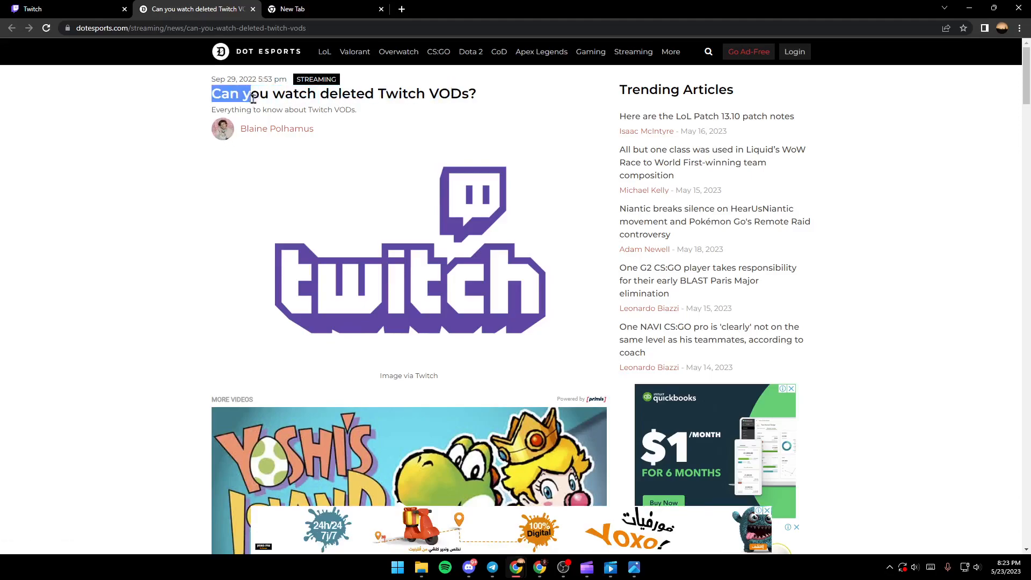
- Clear the title selection and scroll to the paragraphs explaining VODs and Twitch storage
click(185, 166)
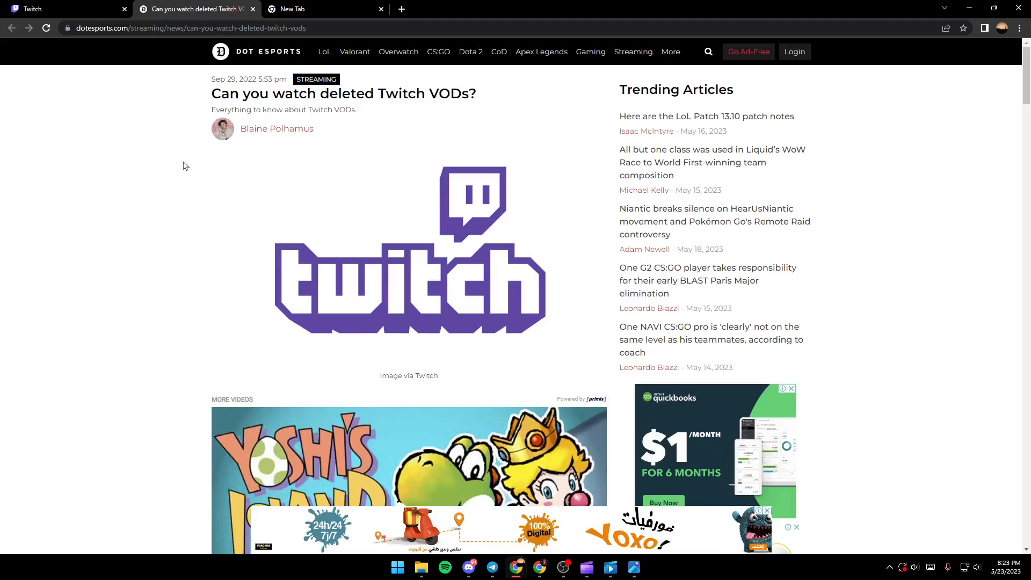
scroll(down, 3)
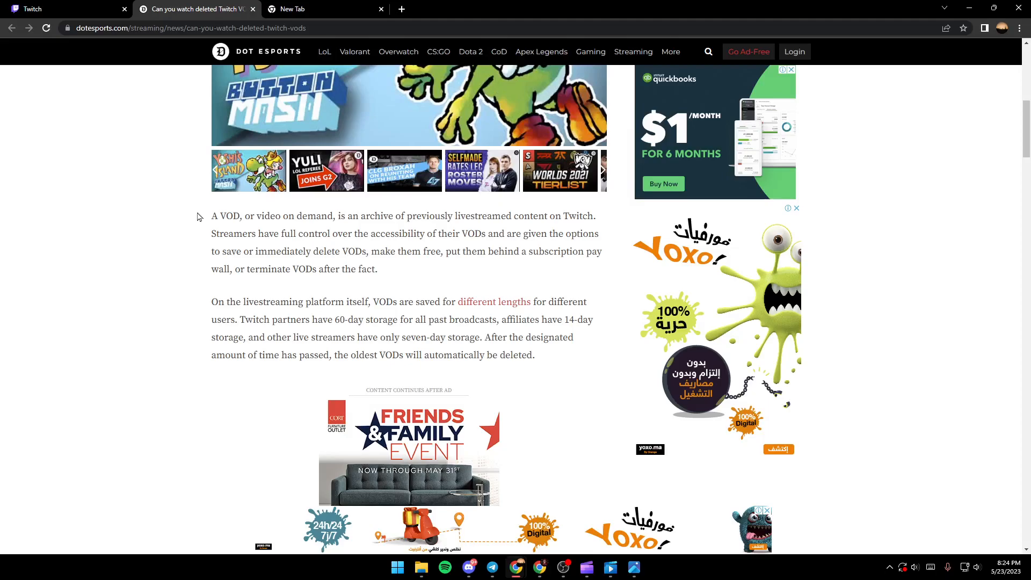
mouse_move(253, 199)
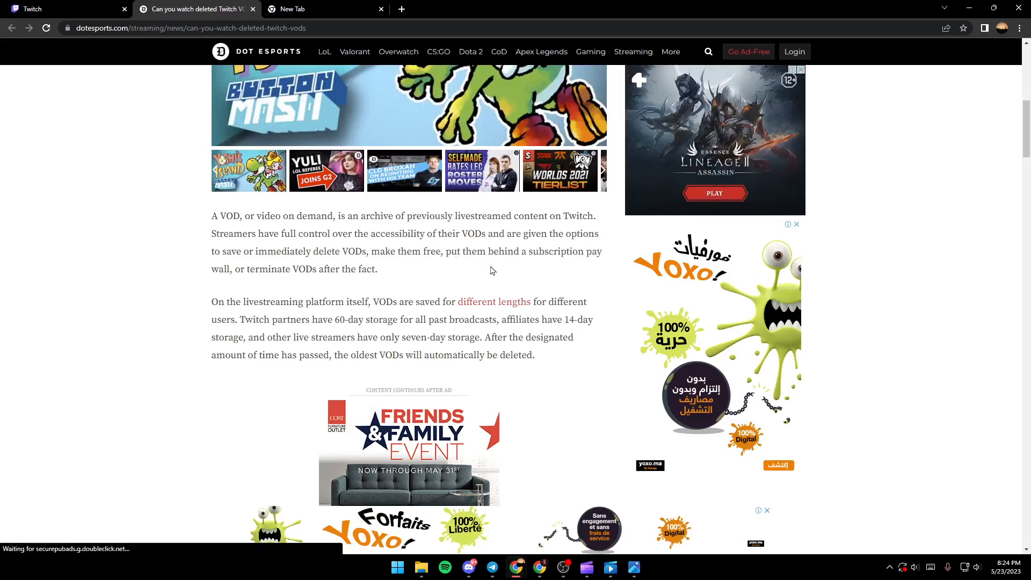
mouse_move(251, 273)
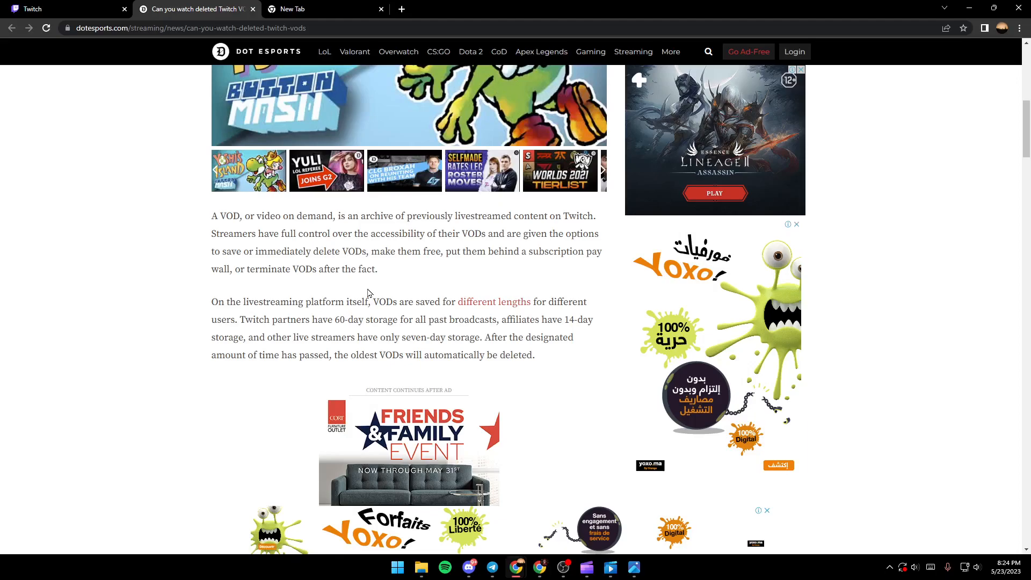
mouse_move(392, 314)
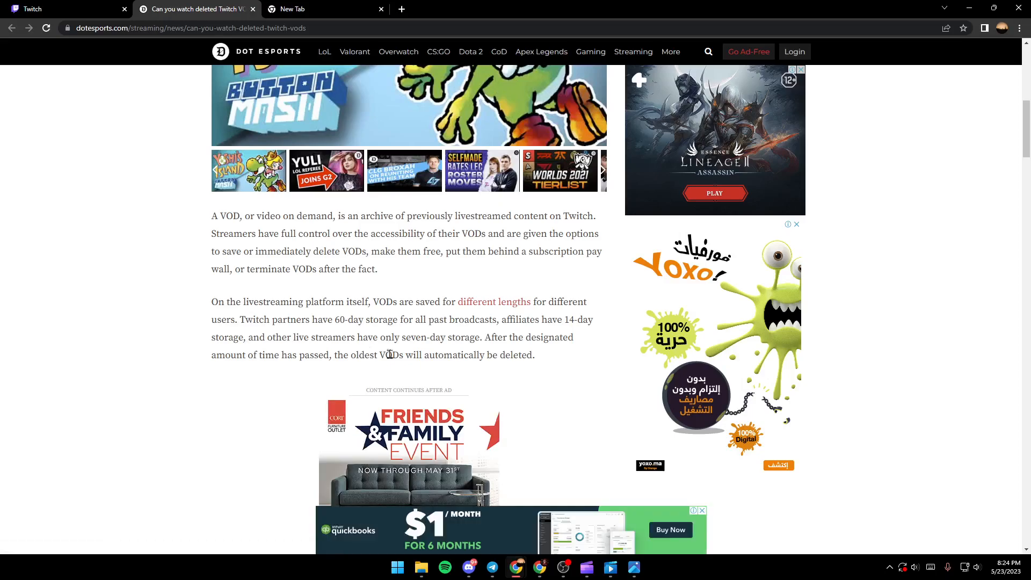
mouse_move(547, 394)
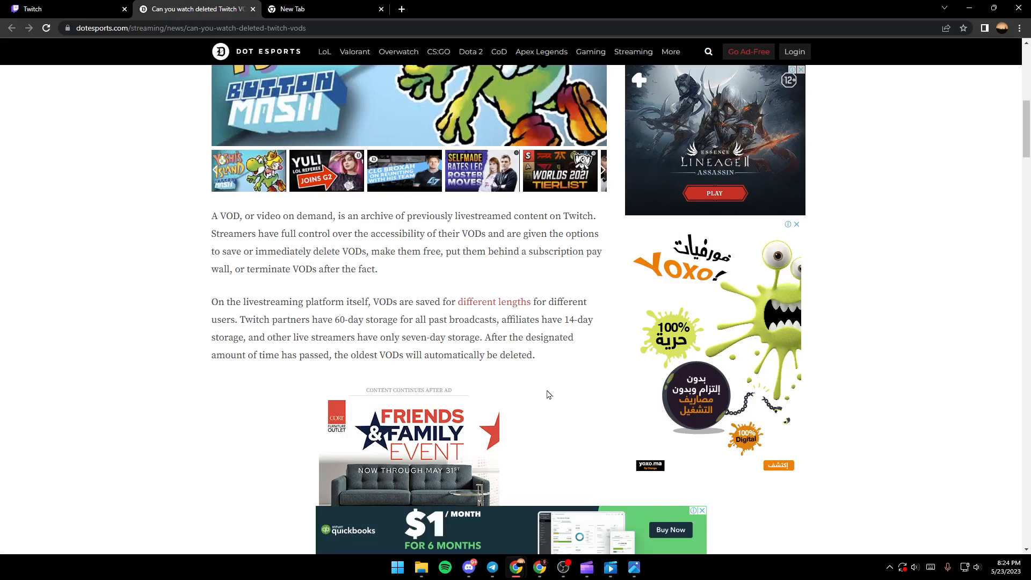
- Scroll through 'How to save Twitch VODs' to the downloading and highlights advice
scroll(down, 3)
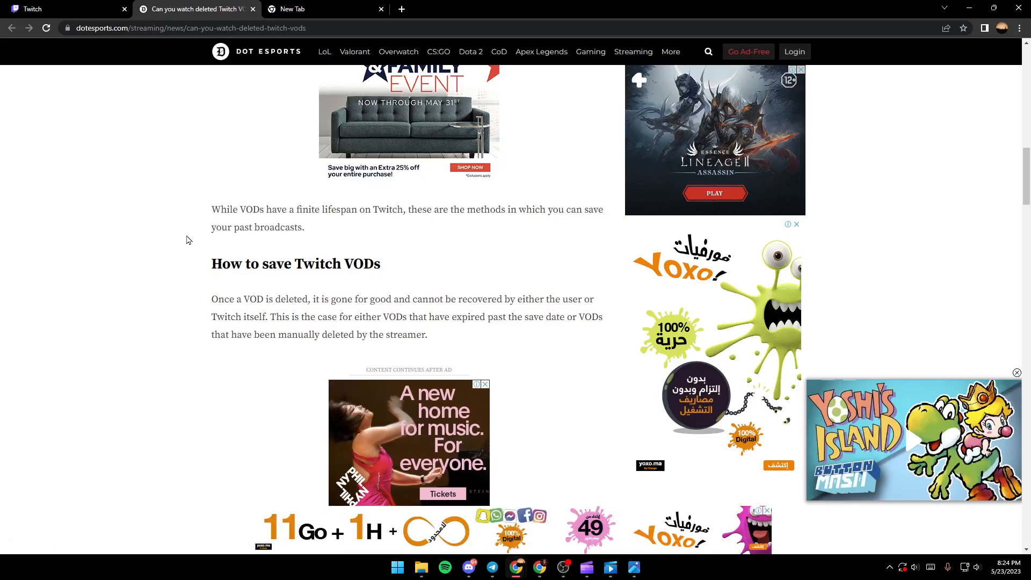
mouse_move(207, 273)
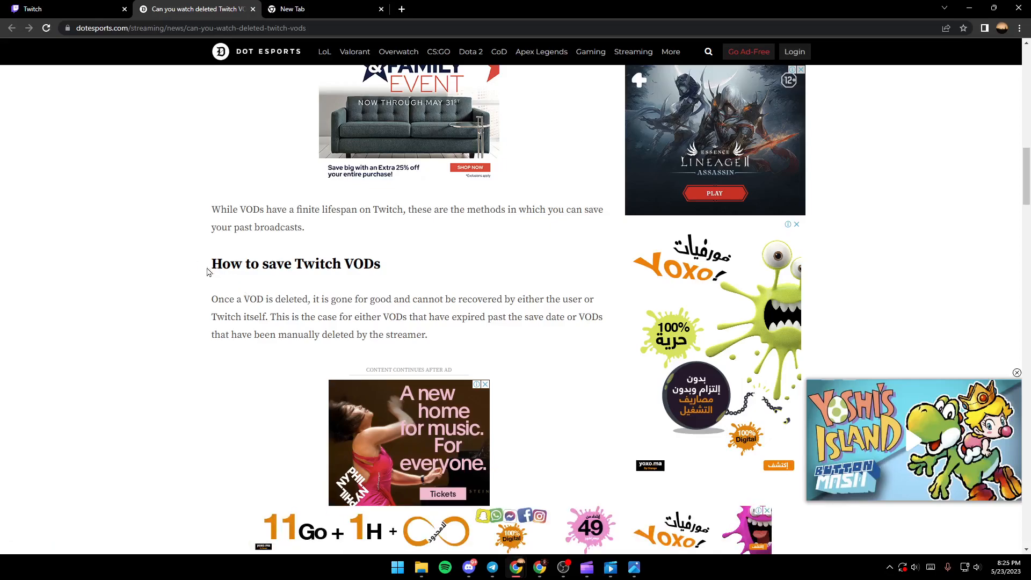
scroll(down, 3)
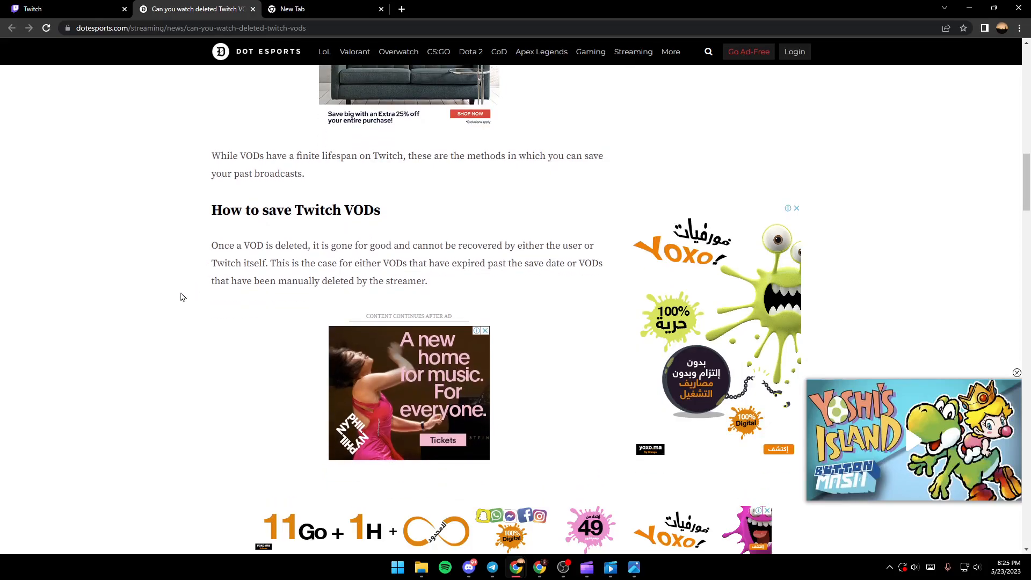
double_click(217, 246)
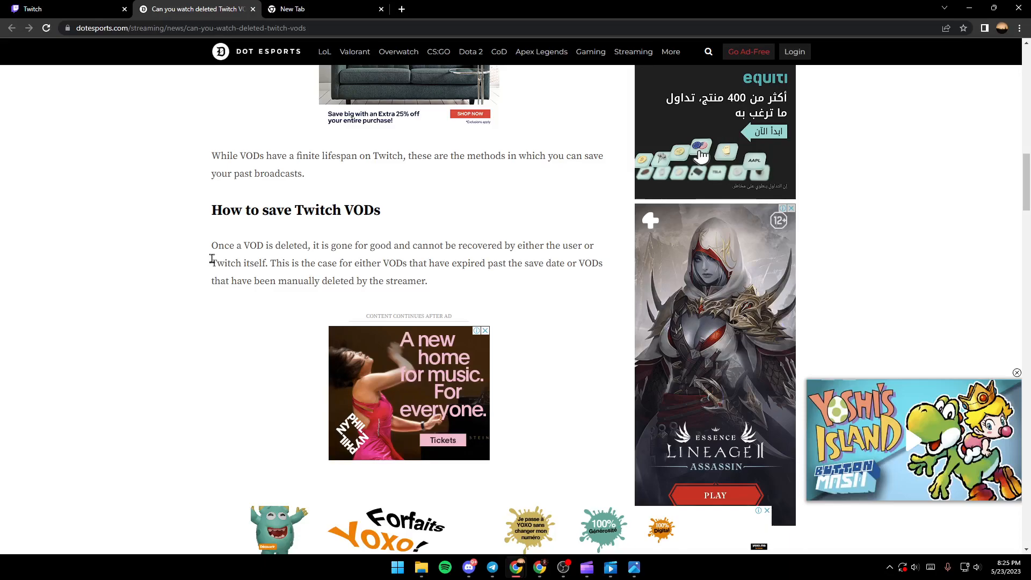
scroll(down, 3)
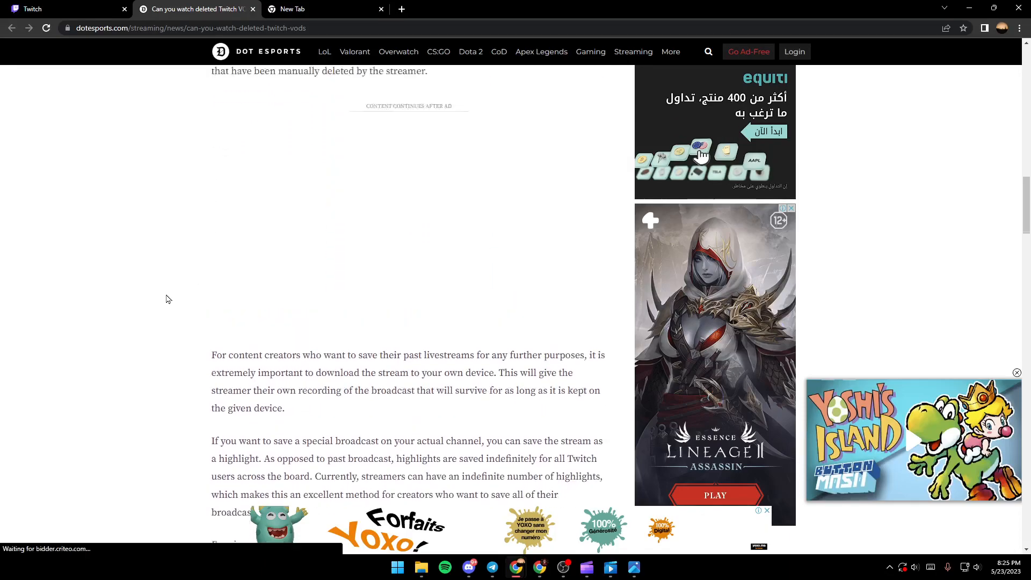